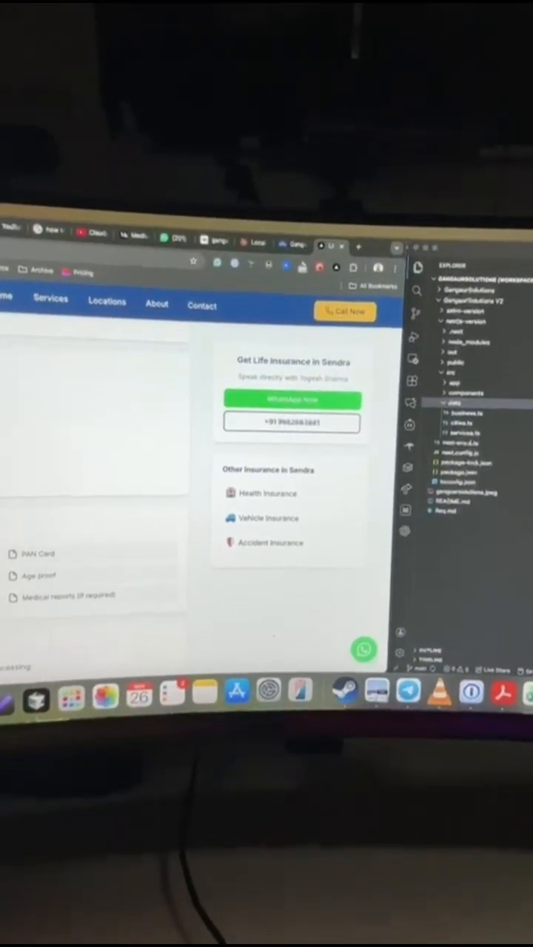
scroll(up, 3)
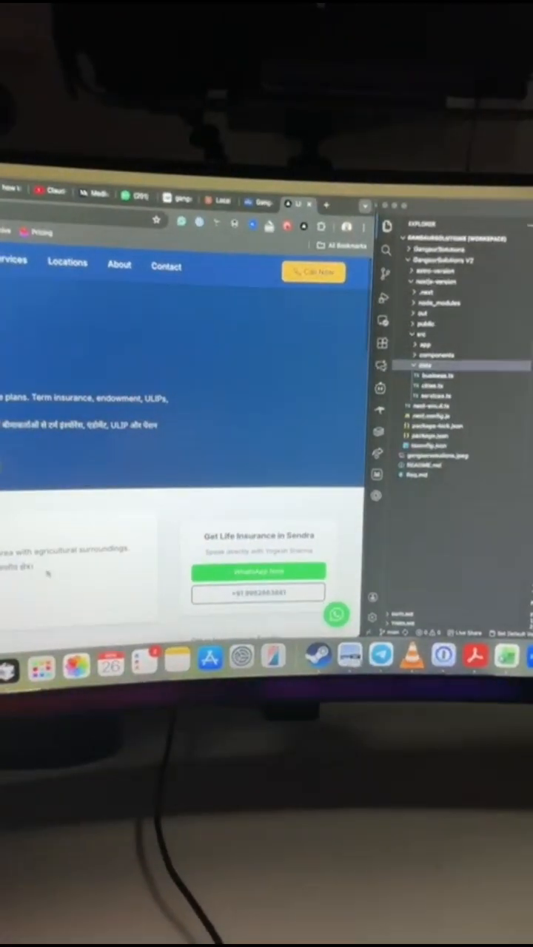